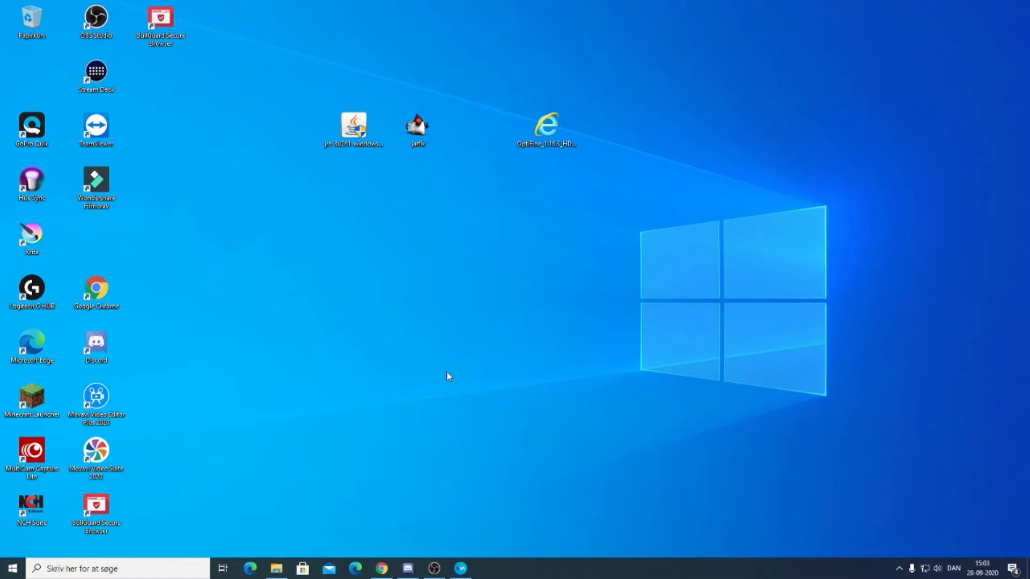
mouse_move(496, 343)
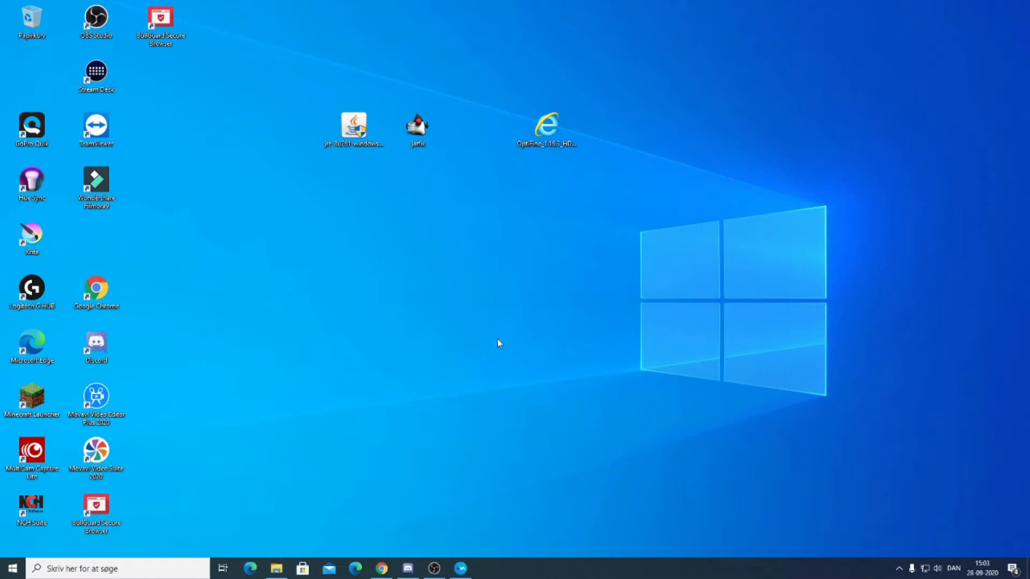
mouse_move(489, 262)
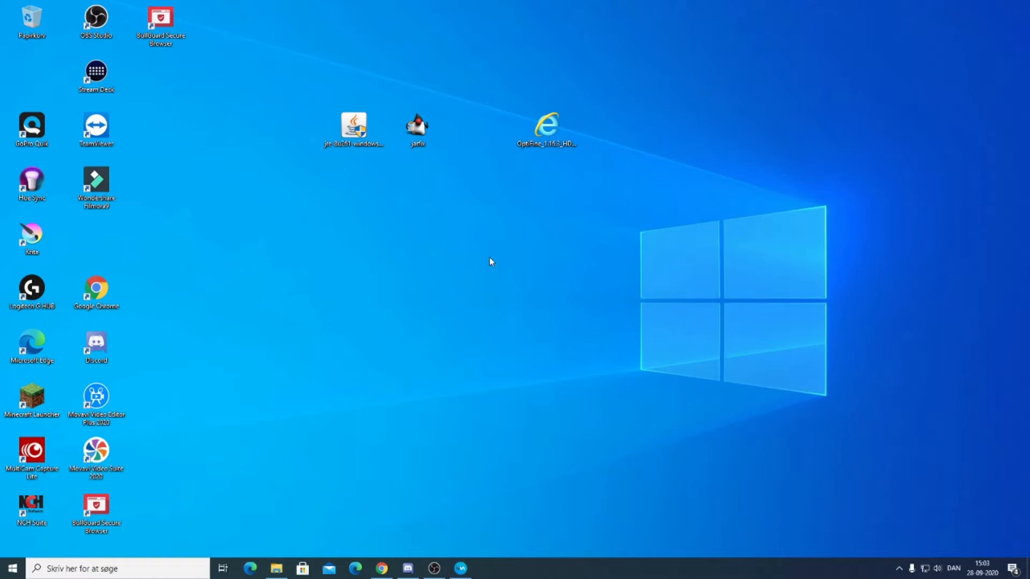
Step: Show the properties (Egenskaber) of the OptiFine jar file on the desktop
click(546, 124)
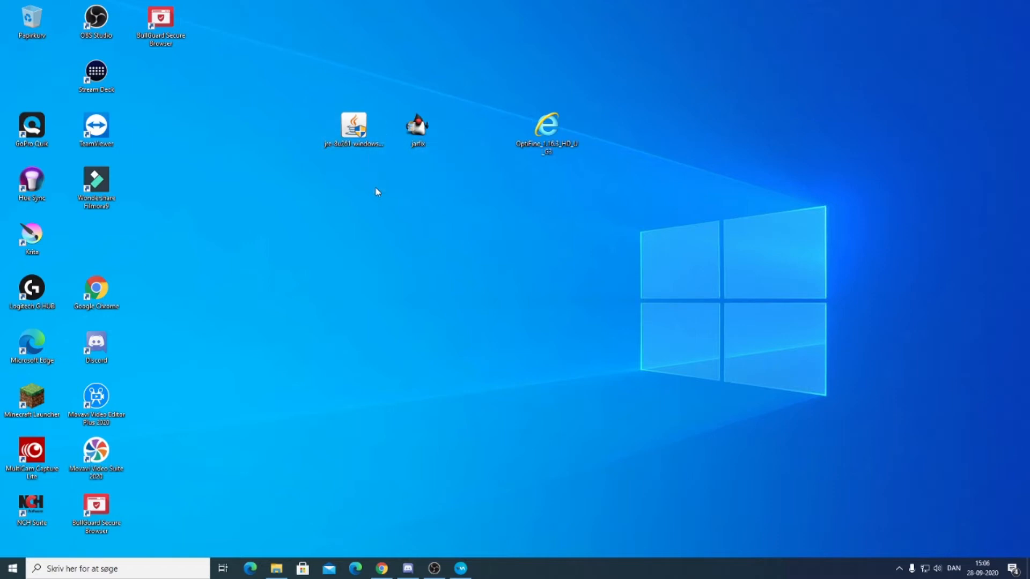
mouse_move(353, 127)
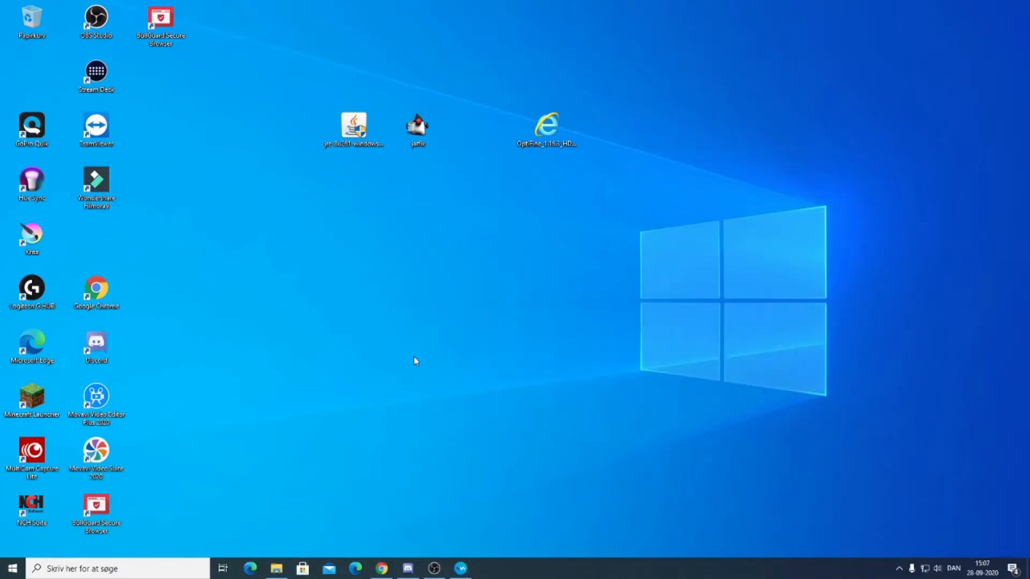
mouse_move(569, 204)
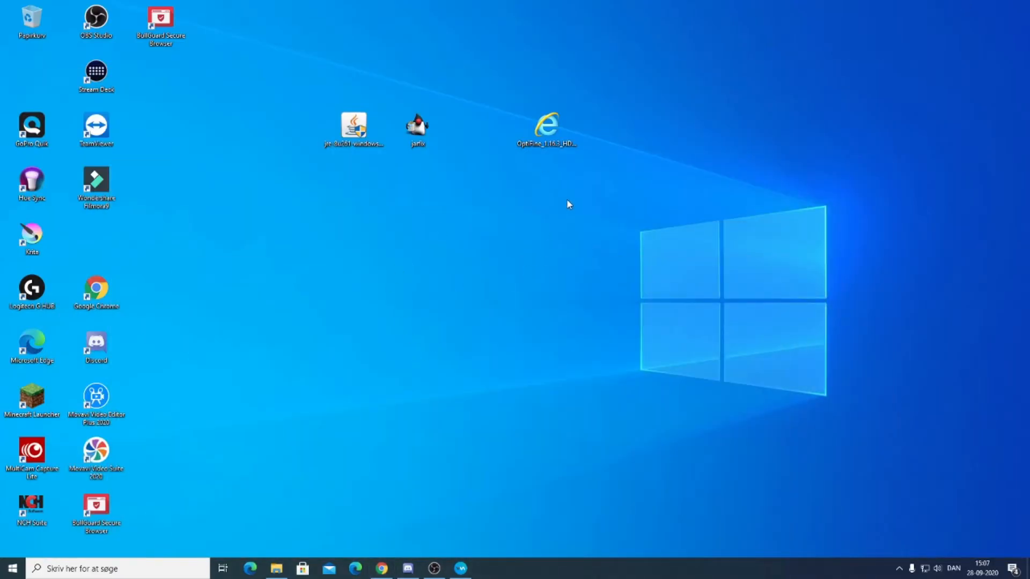
click(546, 124)
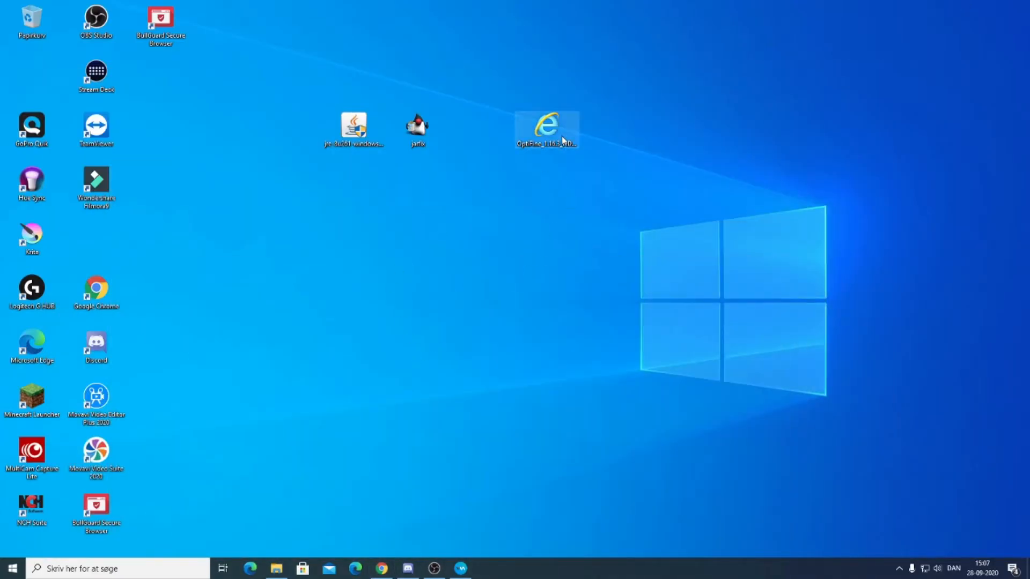
right_click(546, 128)
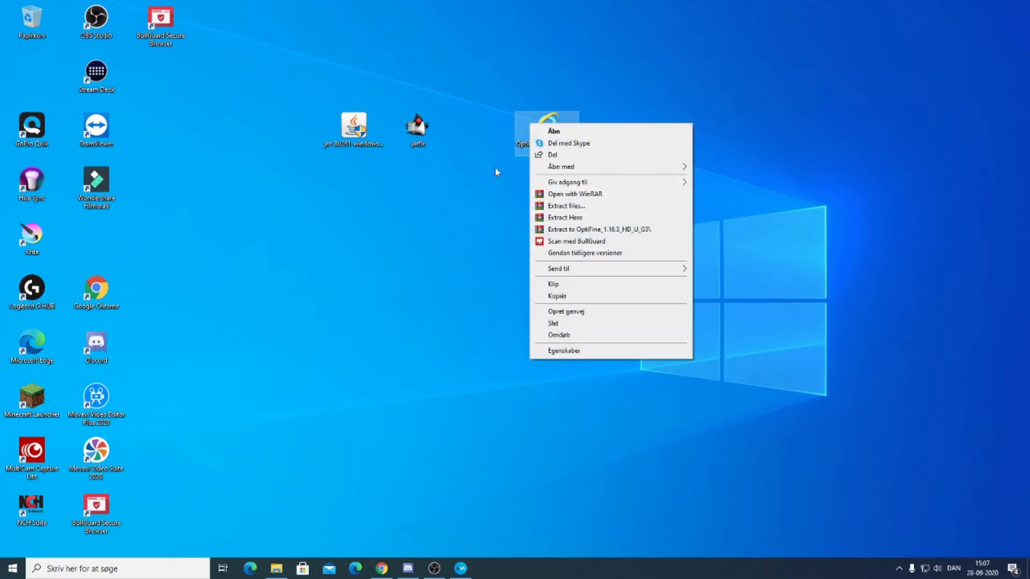
mouse_move(565, 217)
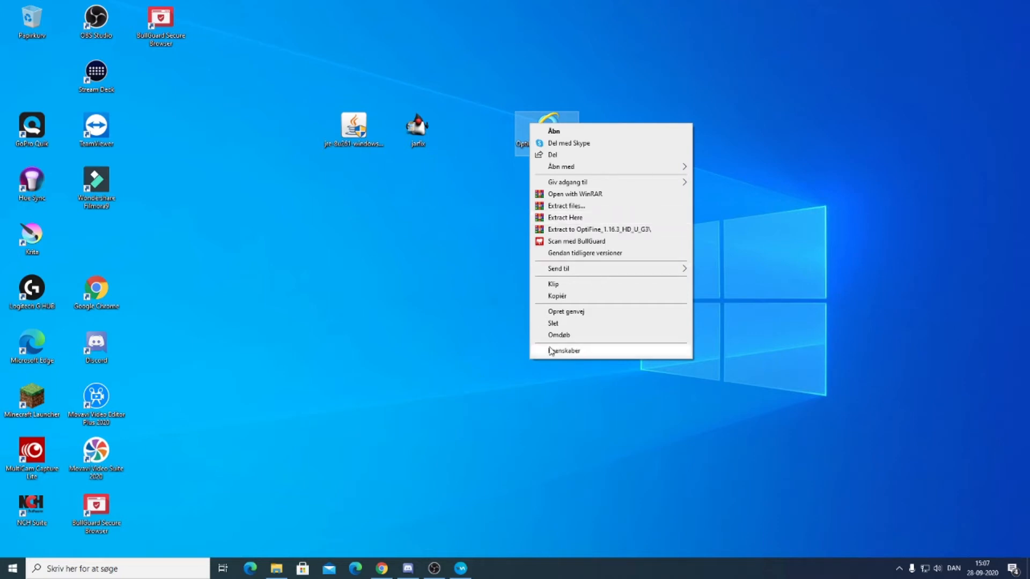
mouse_move(543, 360)
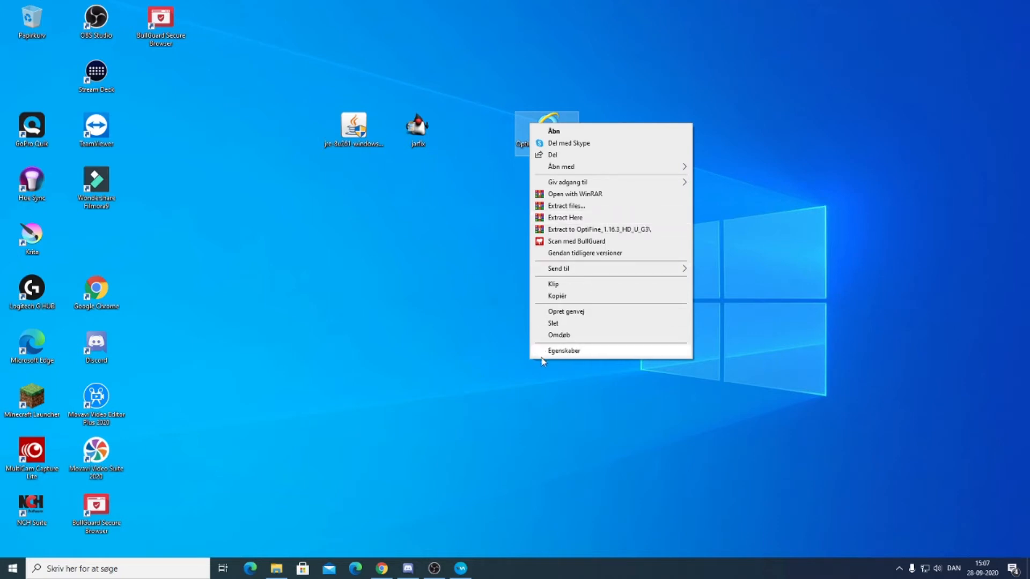
click(563, 350)
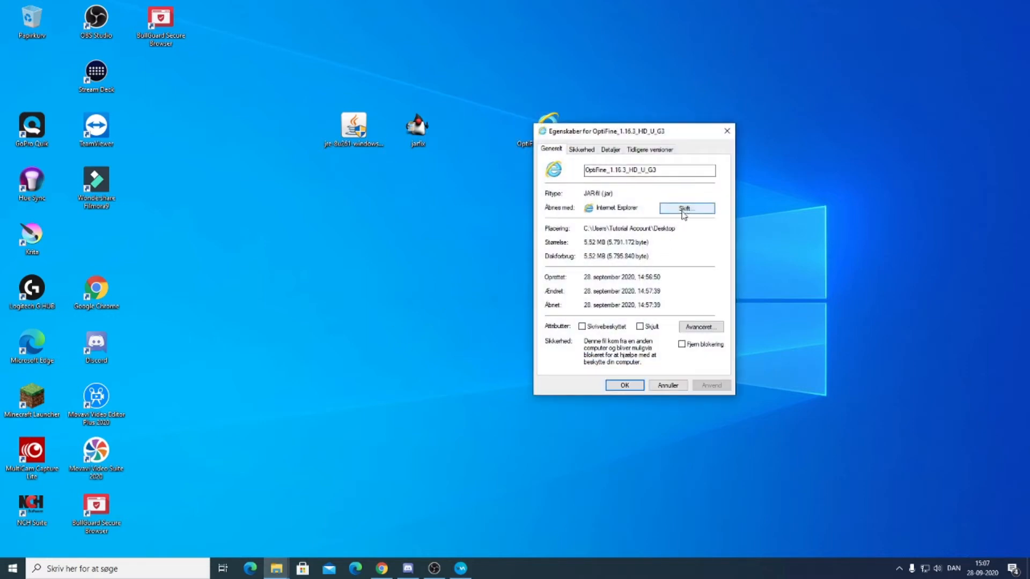
Step: From Skift, expand Flere apps and choose 'Søg efter en anden app på denne pc'
click(685, 208)
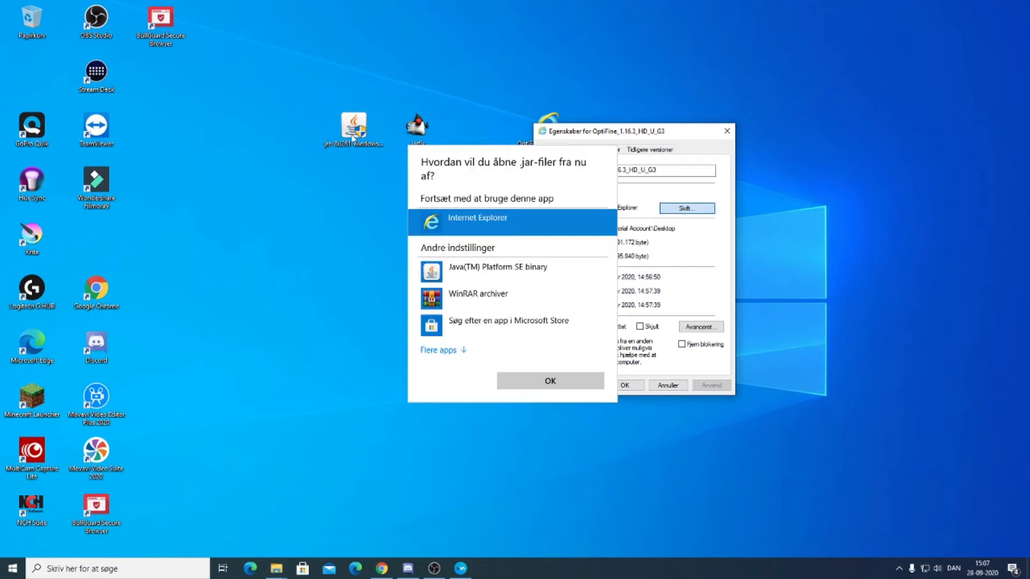
mouse_move(496, 271)
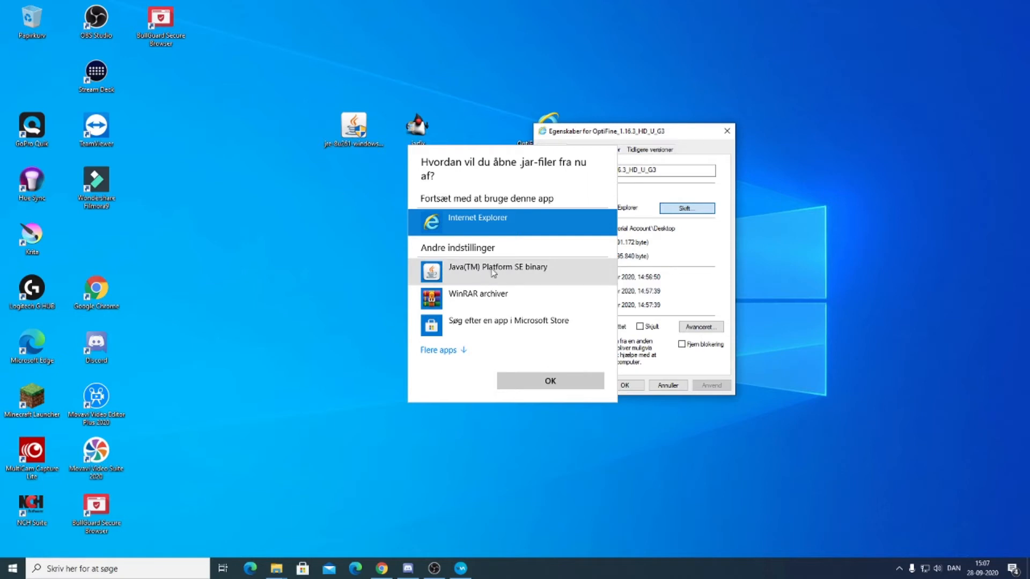
click(439, 350)
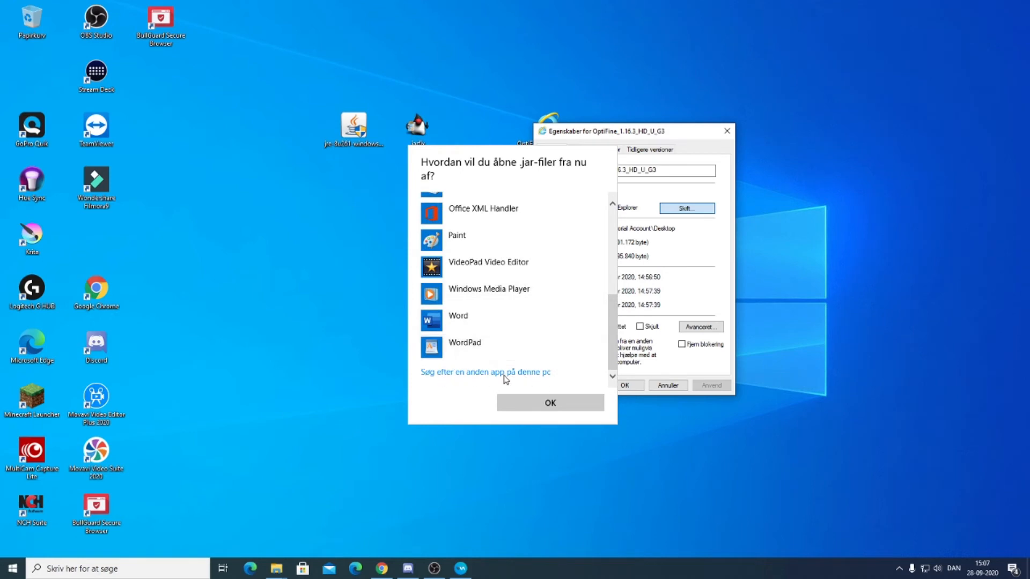
click(484, 372)
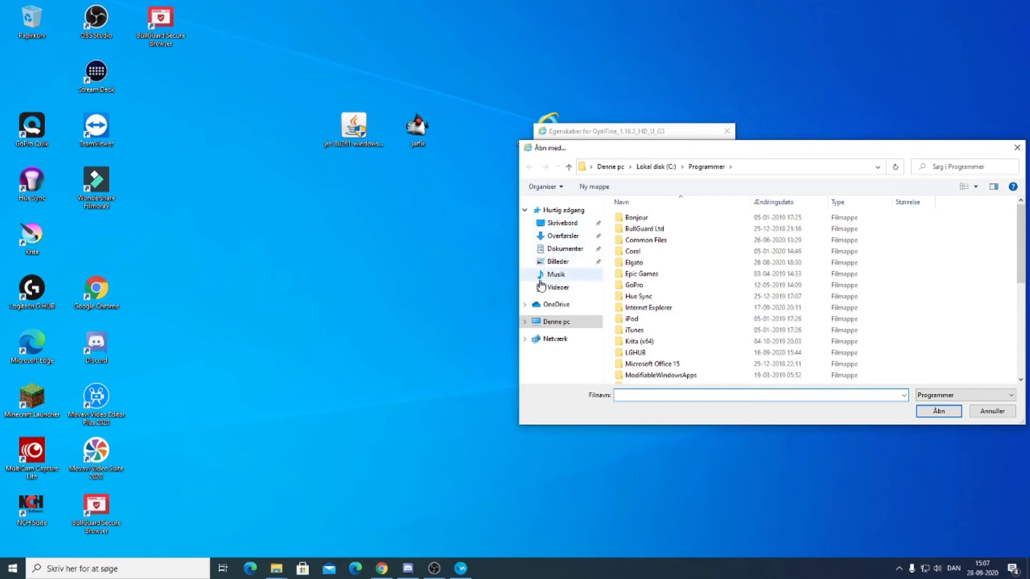
Step: Visit Overførsler in the Åbn med browser, then cancel back to the jar app chooser
click(561, 235)
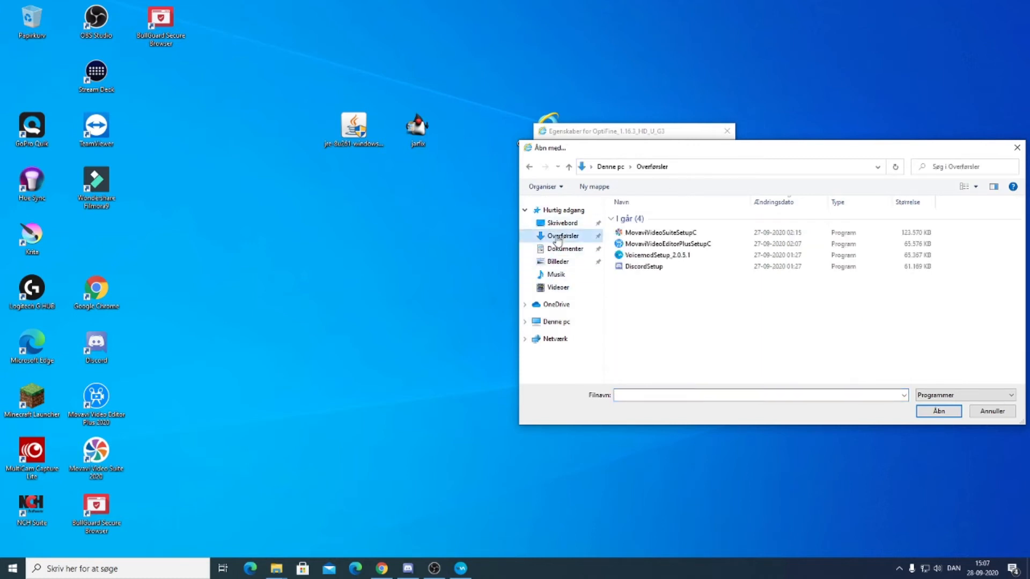
click(666, 244)
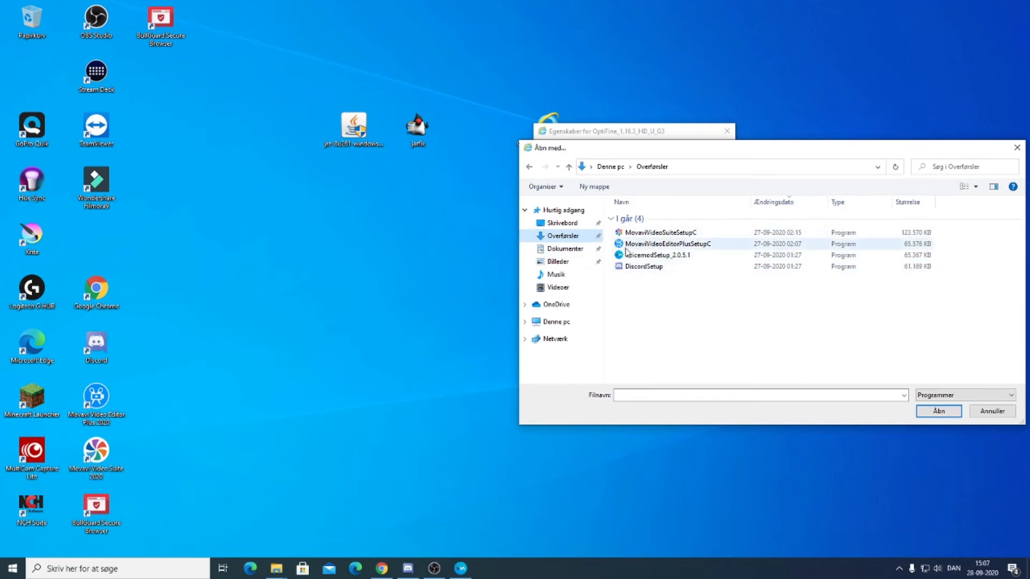
click(643, 266)
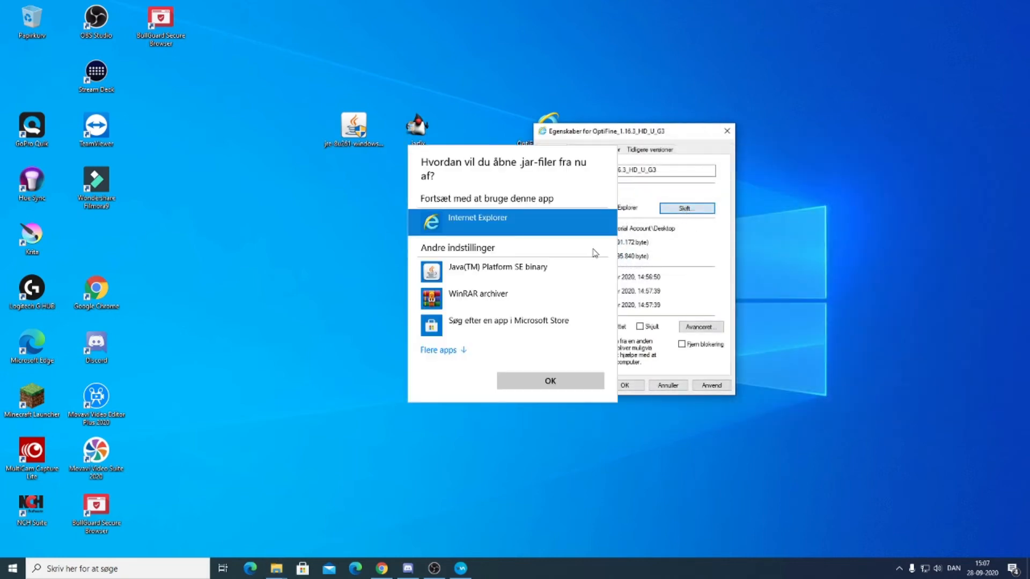
mouse_move(497, 270)
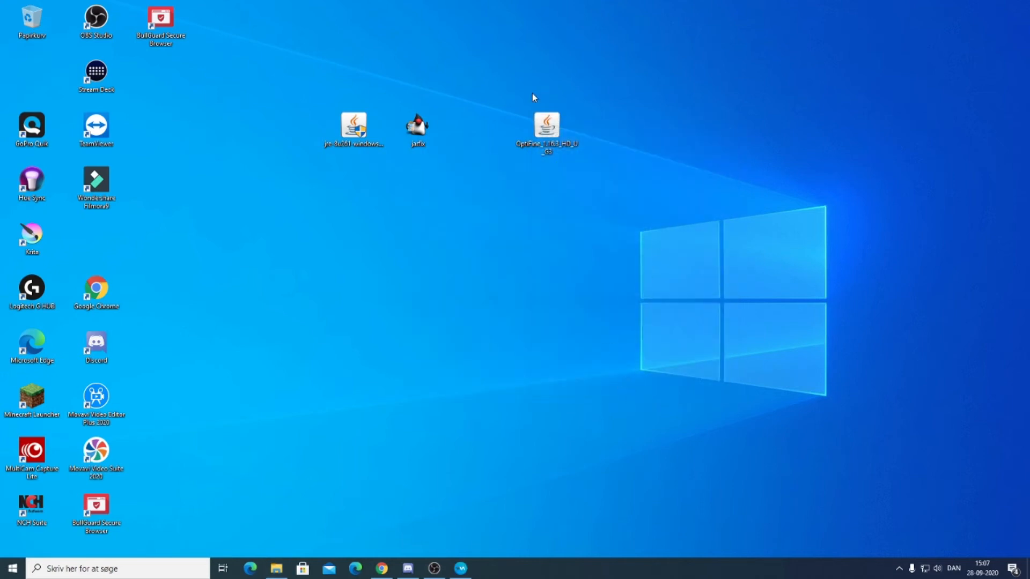
Step: Launch the OptiFine jar with Java and install it into the Minecraft folder
click(546, 127)
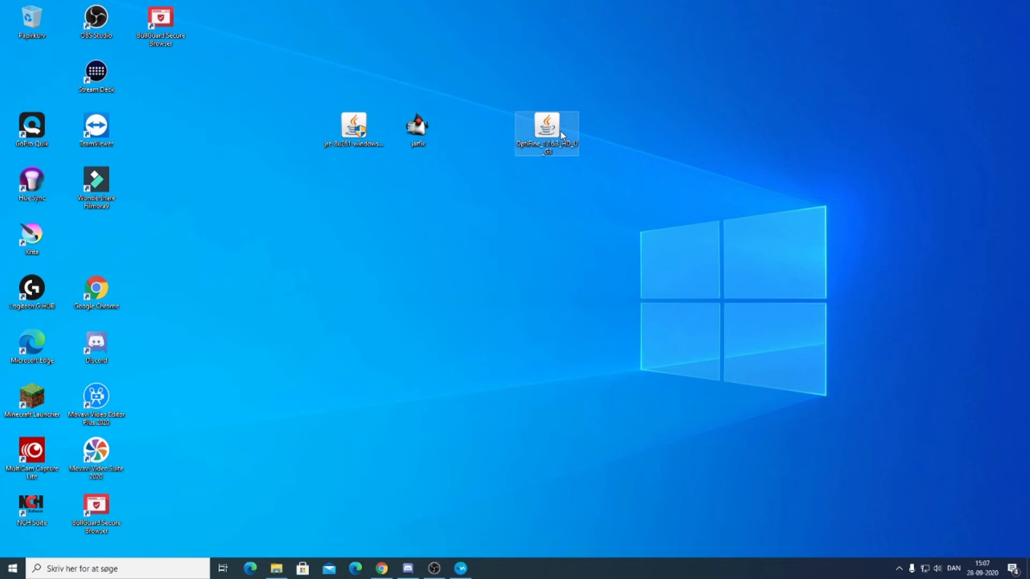
double_click(546, 130)
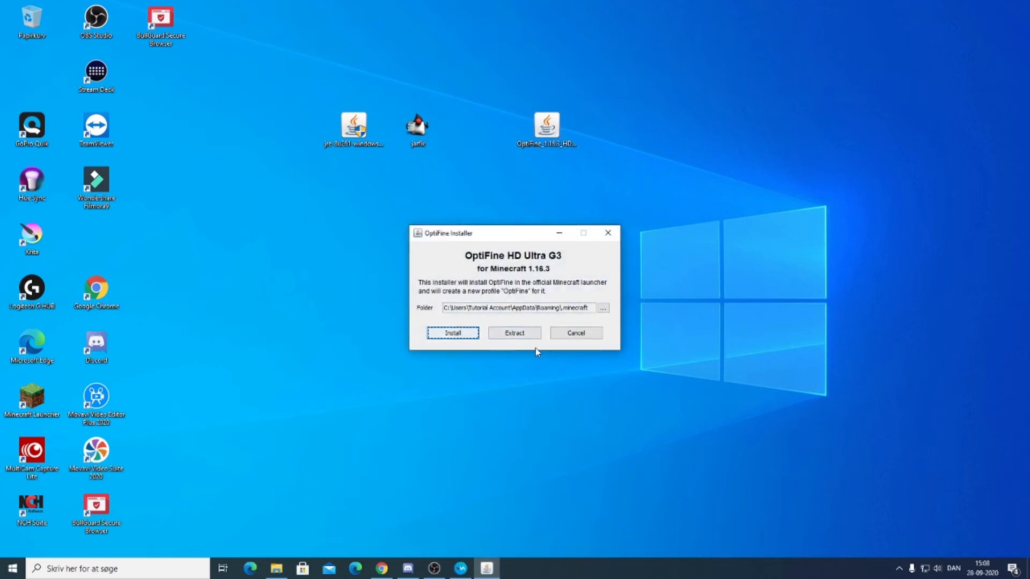
click(574, 332)
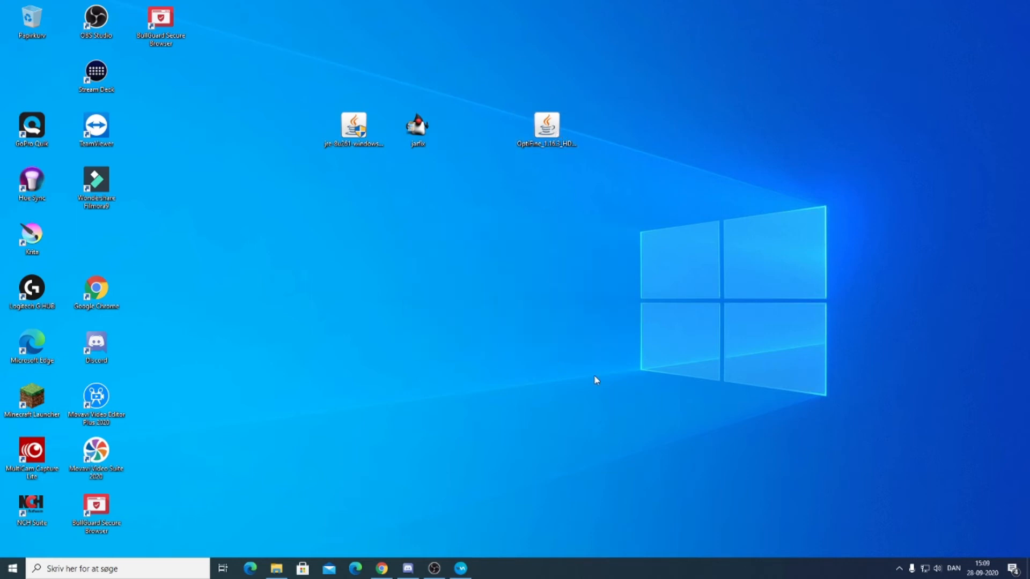
click(417, 124)
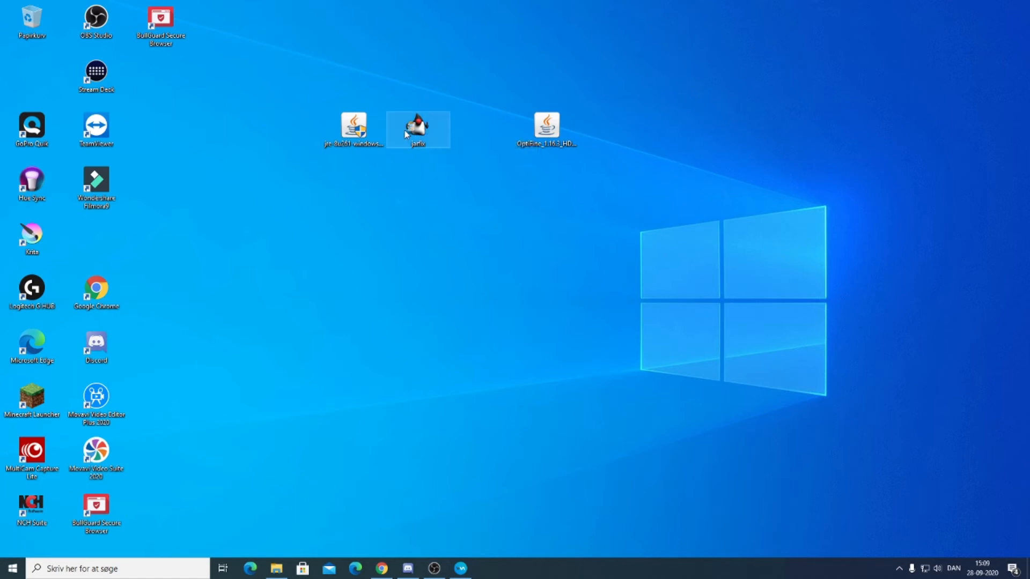
mouse_move(419, 128)
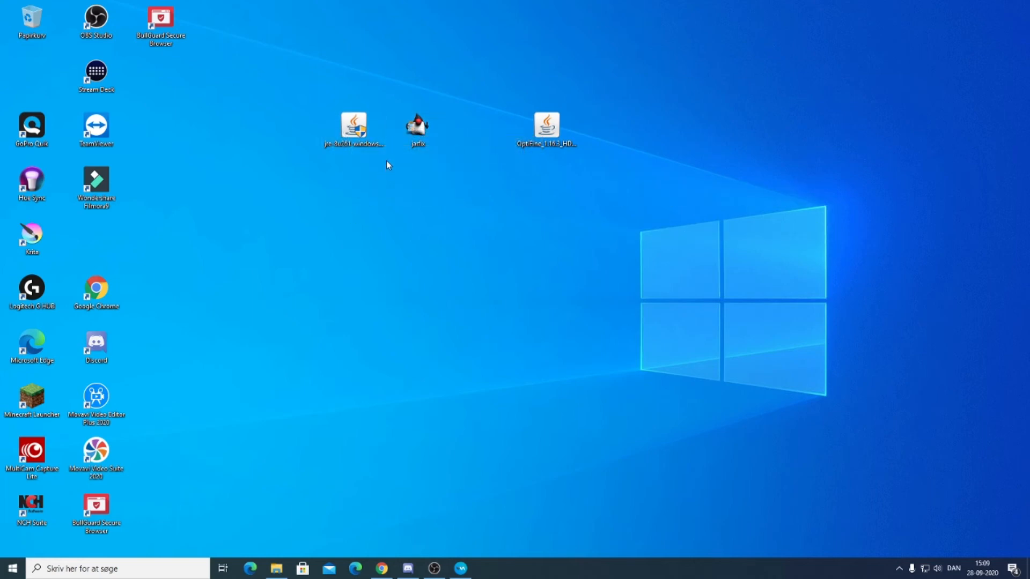
click(352, 127)
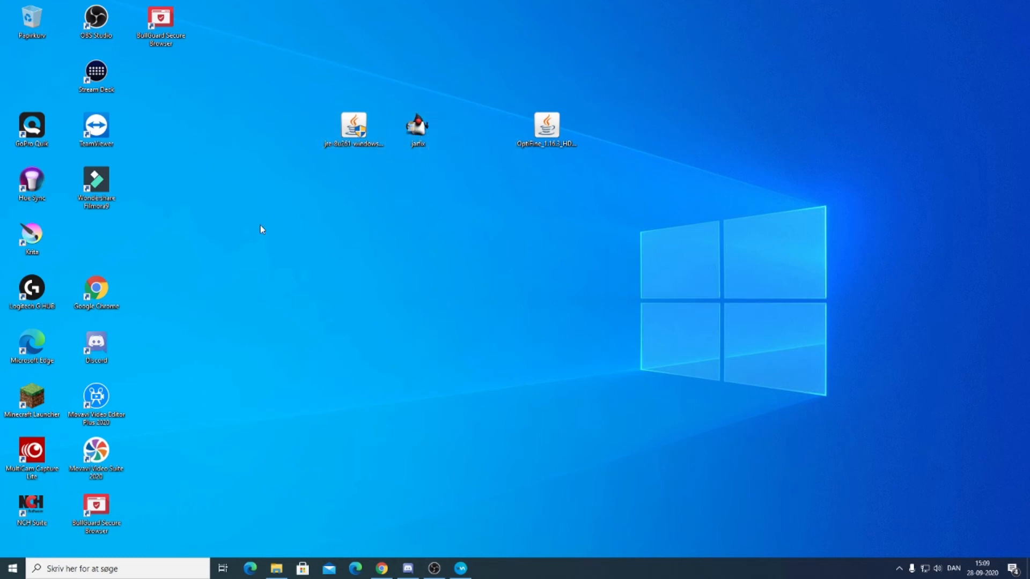
mouse_move(335, 346)
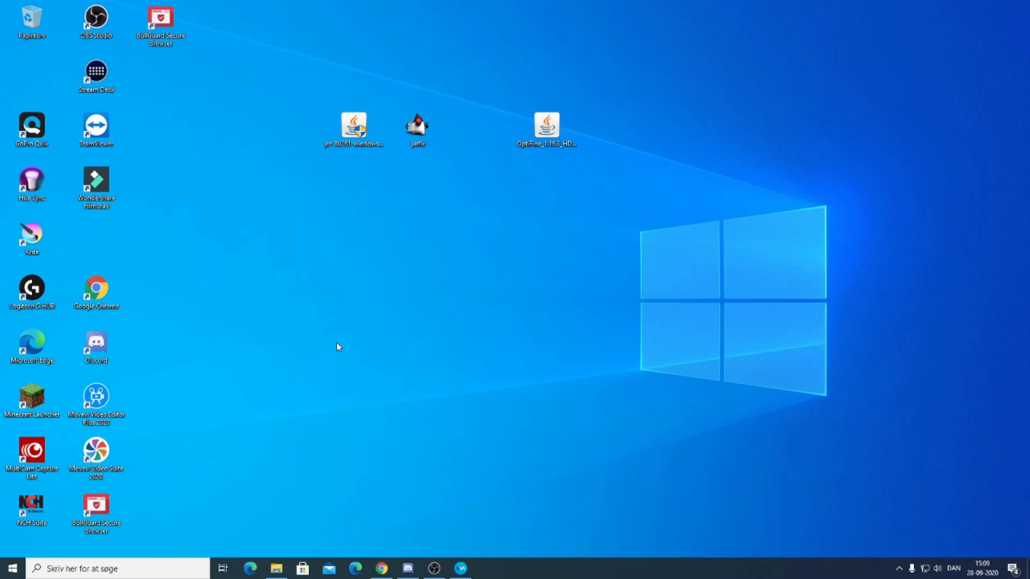